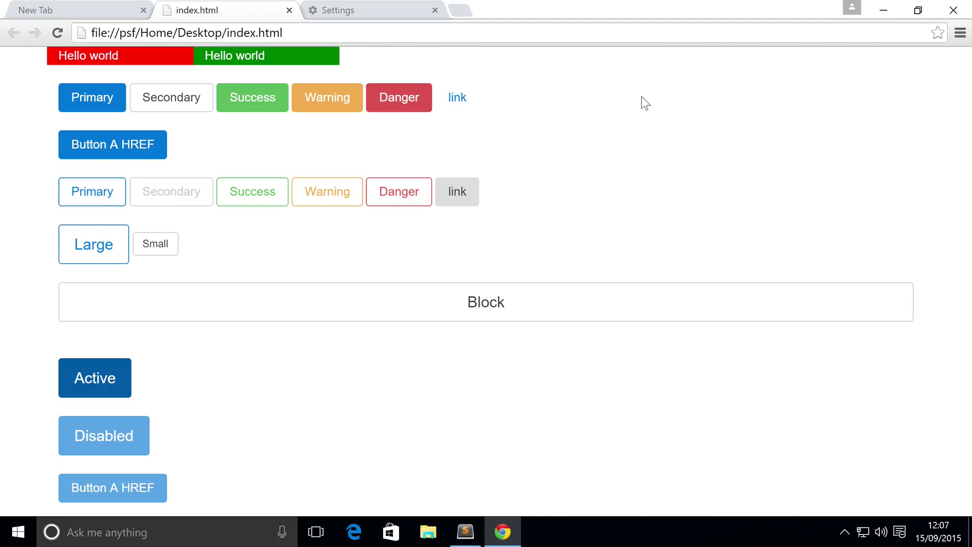
pyautogui.moveTo(733, 129)
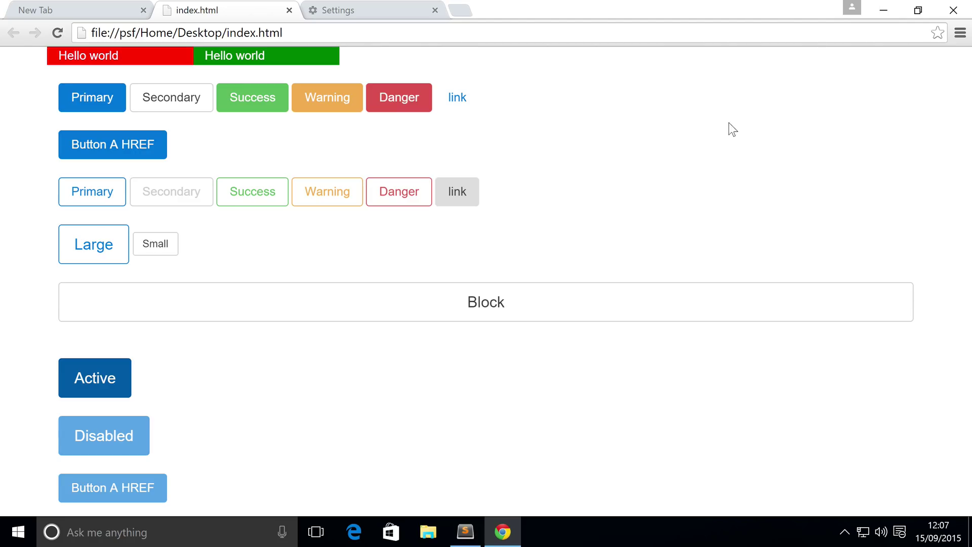
pyautogui.moveTo(251, 226)
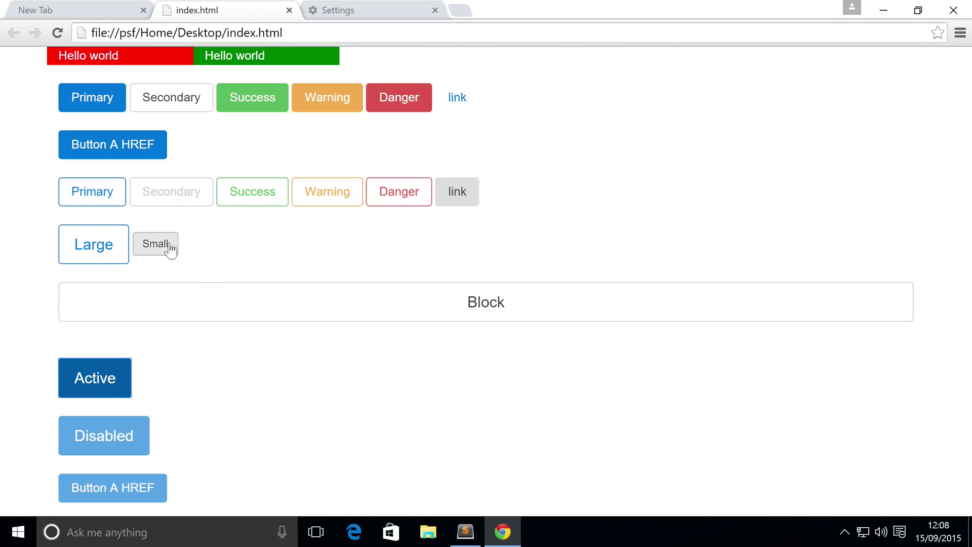
pyautogui.moveTo(310, 265)
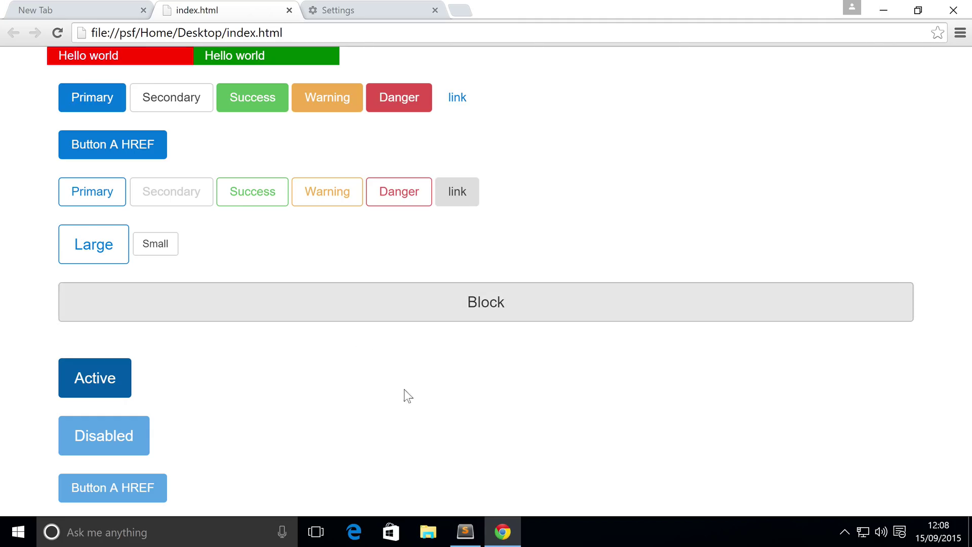
# Add two <br /> line breaks on a new line after the Button A HREF link
pyautogui.click(465, 532)
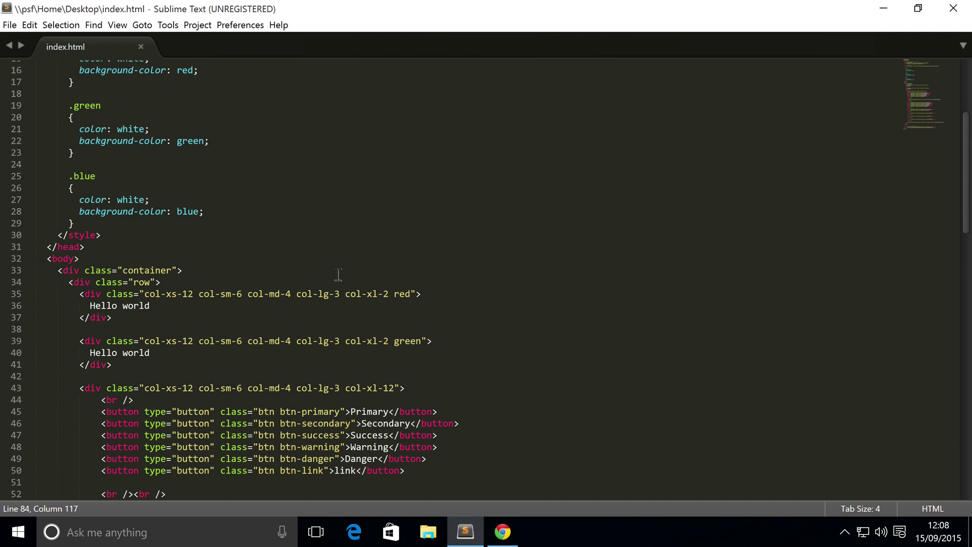
pyautogui.scroll(-3)
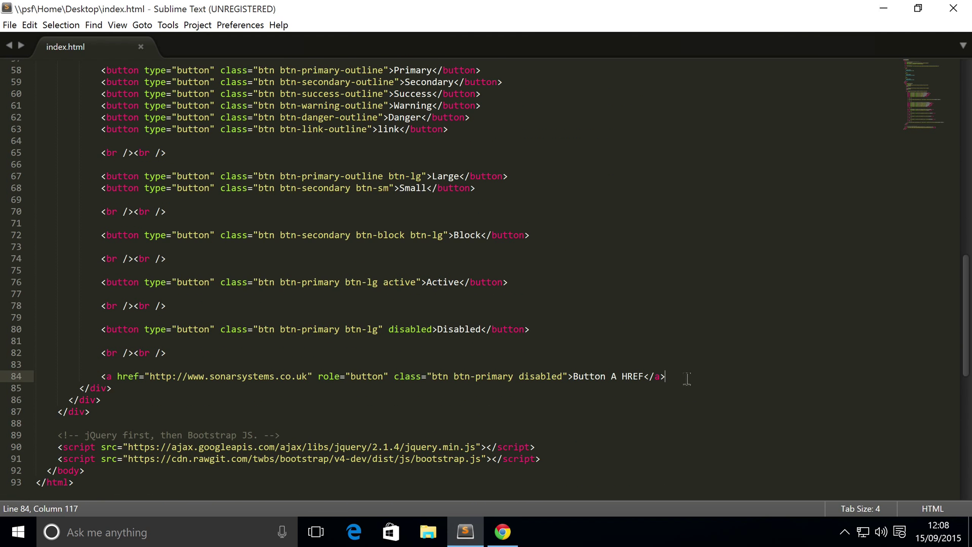
pyautogui.press('enter')
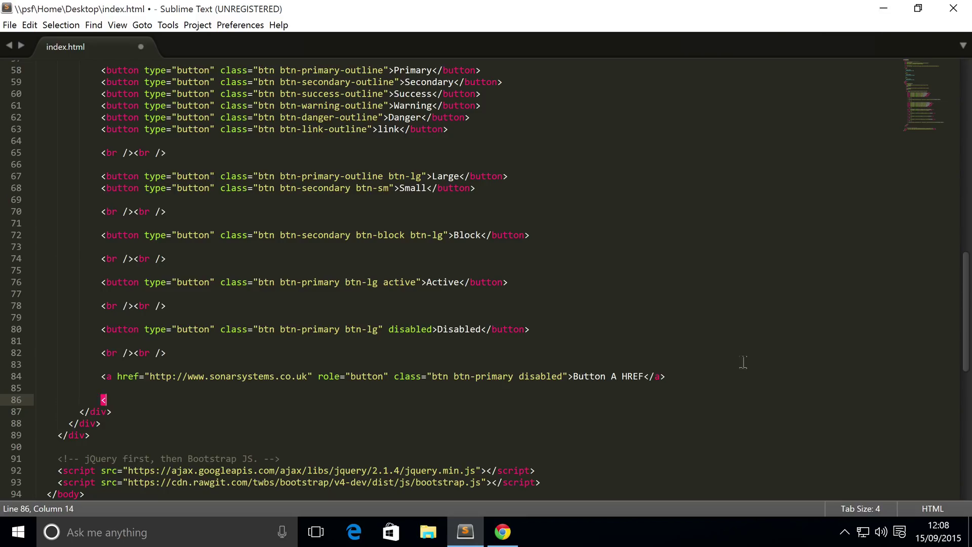
pyautogui.write('br /><br')
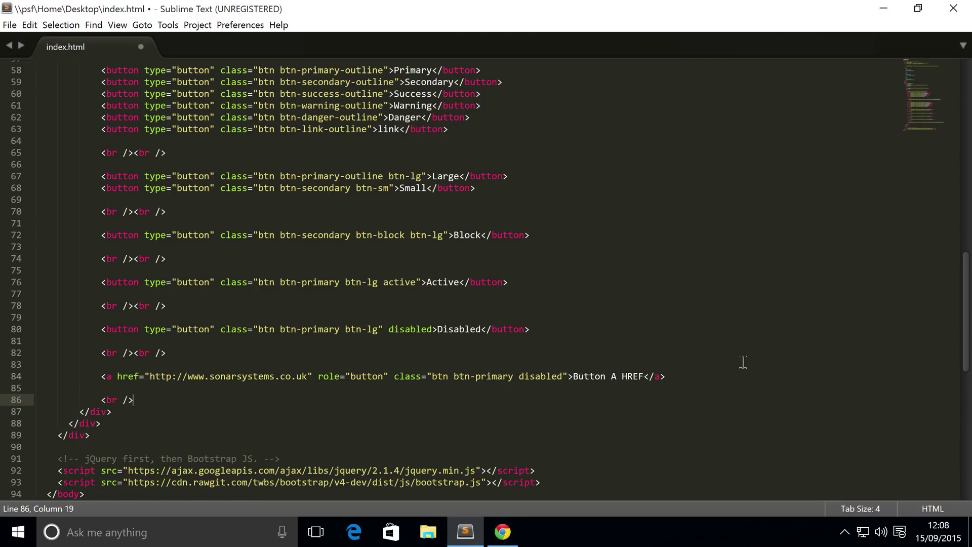
pyautogui.write('<br />')
pyautogui.write('<div >')
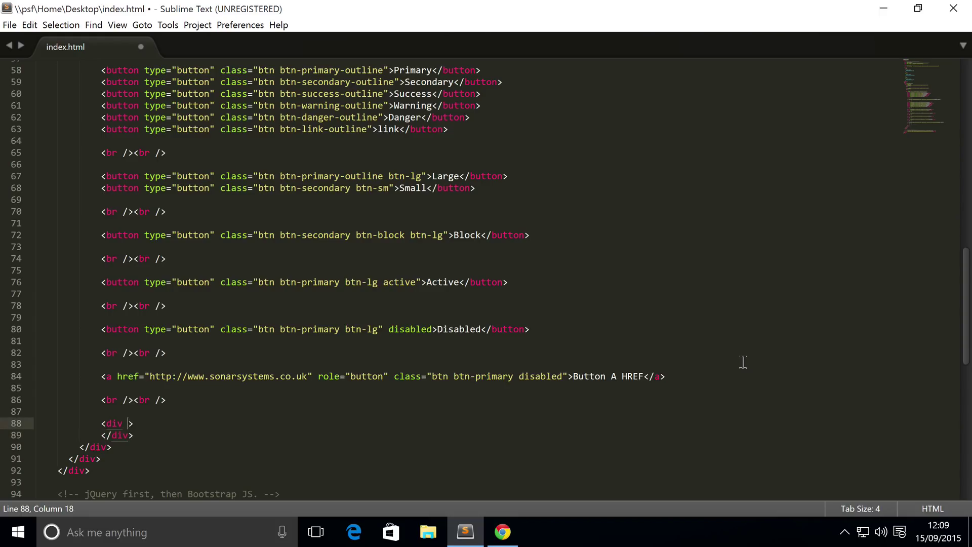
# Add a <div class="btn-group" data-toggle="buttons"> with its closing </div>
pyautogui.write('class="btn')
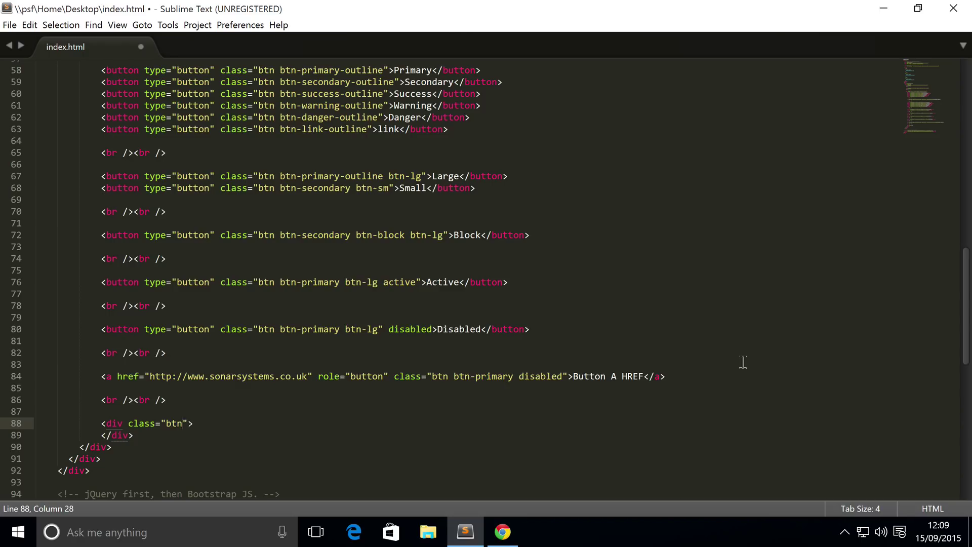
pyautogui.write('-group')
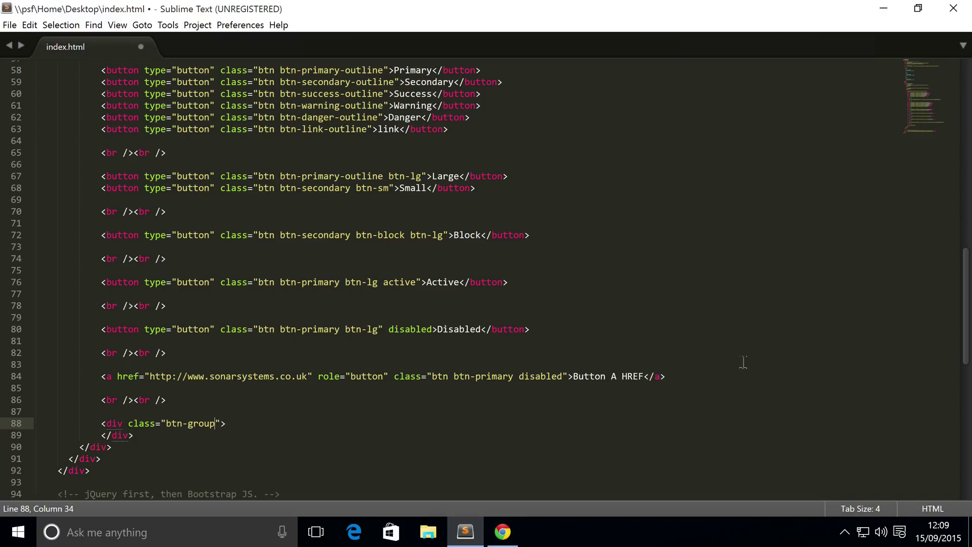
pyautogui.write('data')
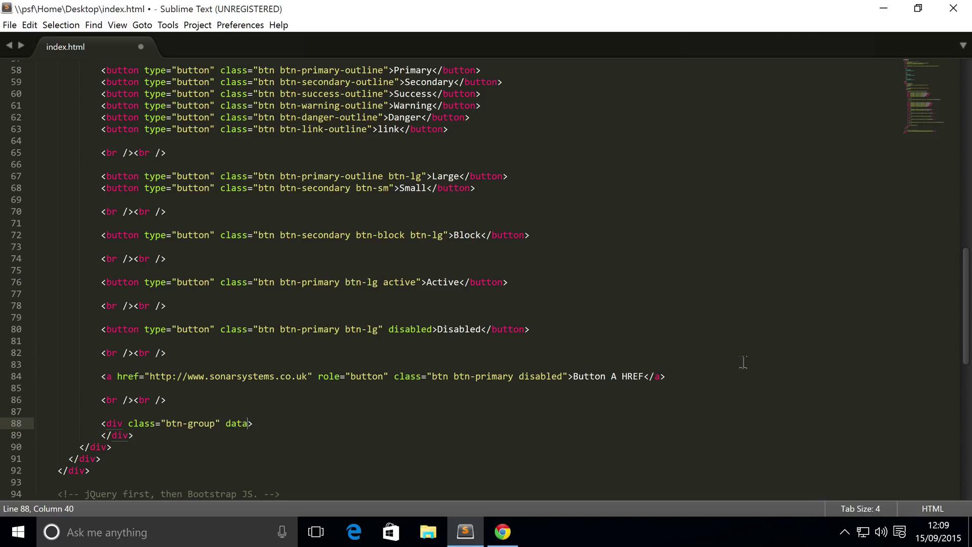
pyautogui.write('toggl')
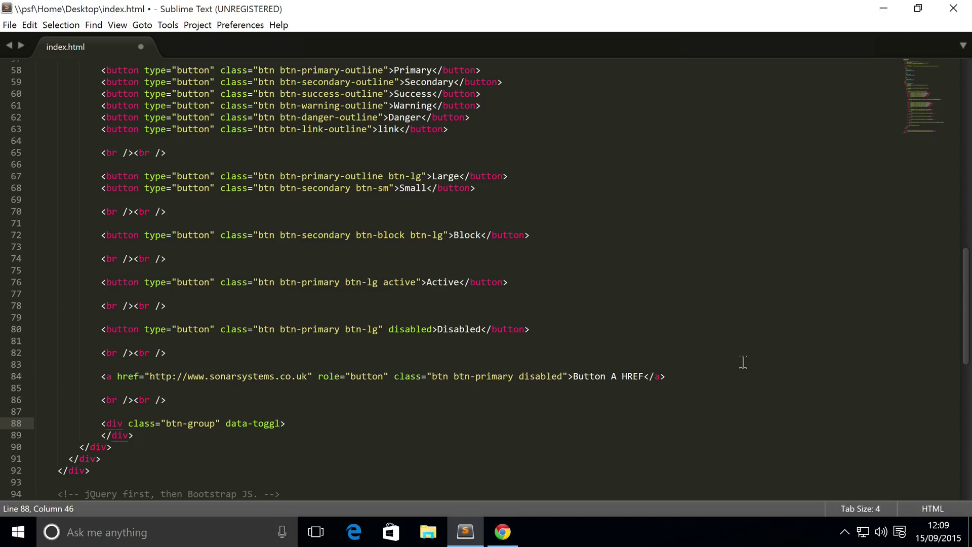
pyautogui.write('="butto')
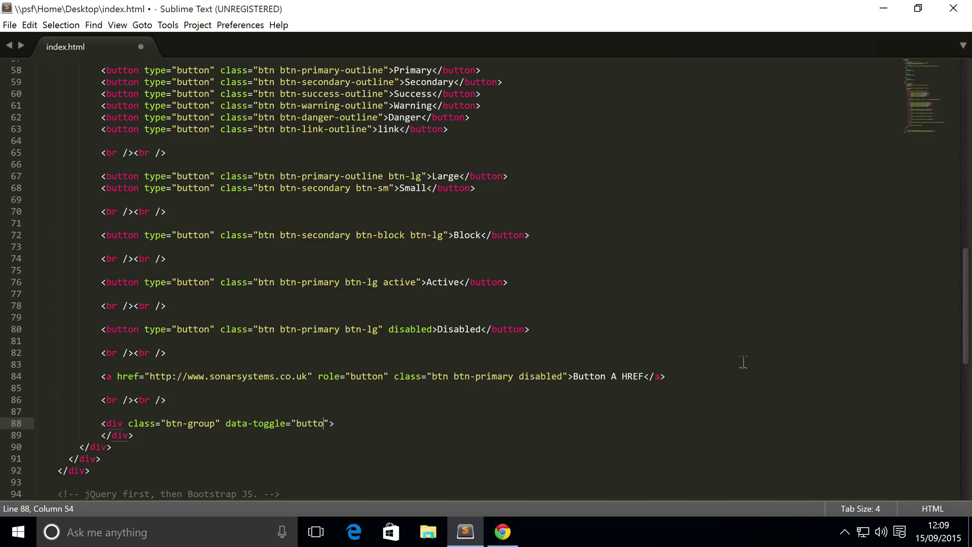
pyautogui.write('ns')
pyautogui.write('<')
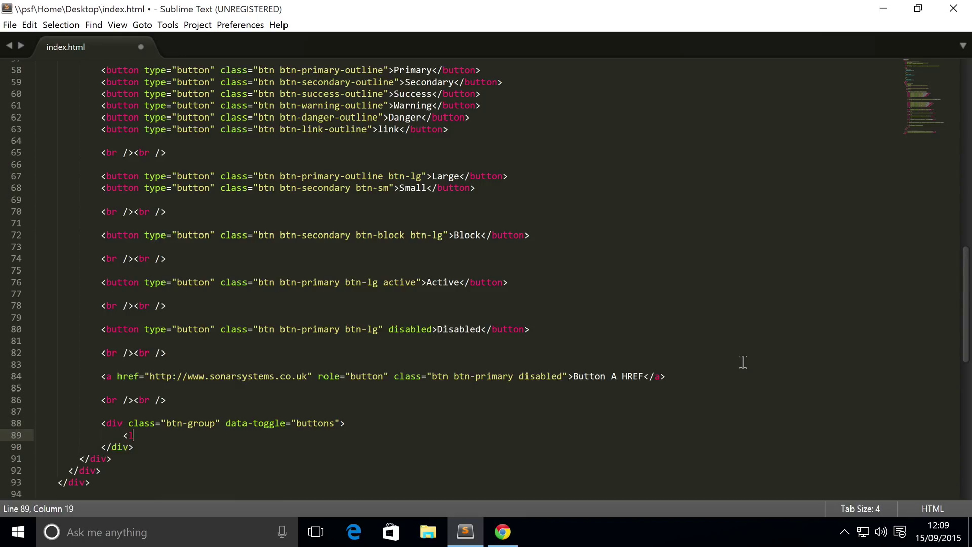
# Insert <label class="btn btn-primary active"></label> into the btn-group div
pyautogui.write('label>')
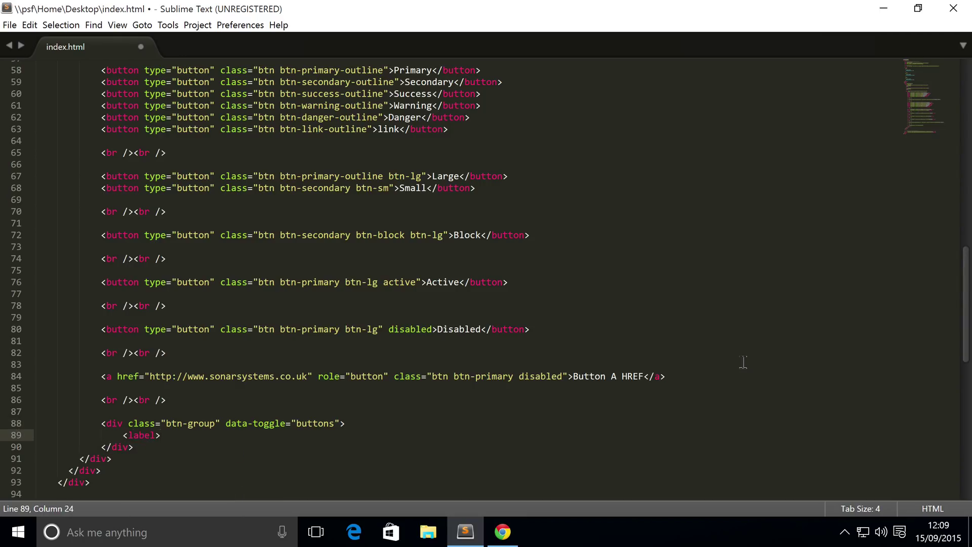
pyautogui.write('</label>')
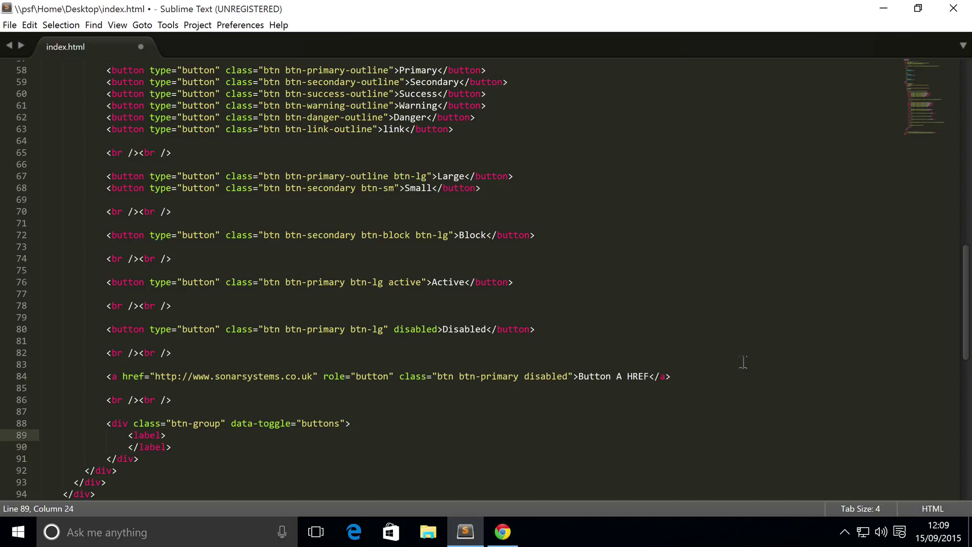
pyautogui.write('class')
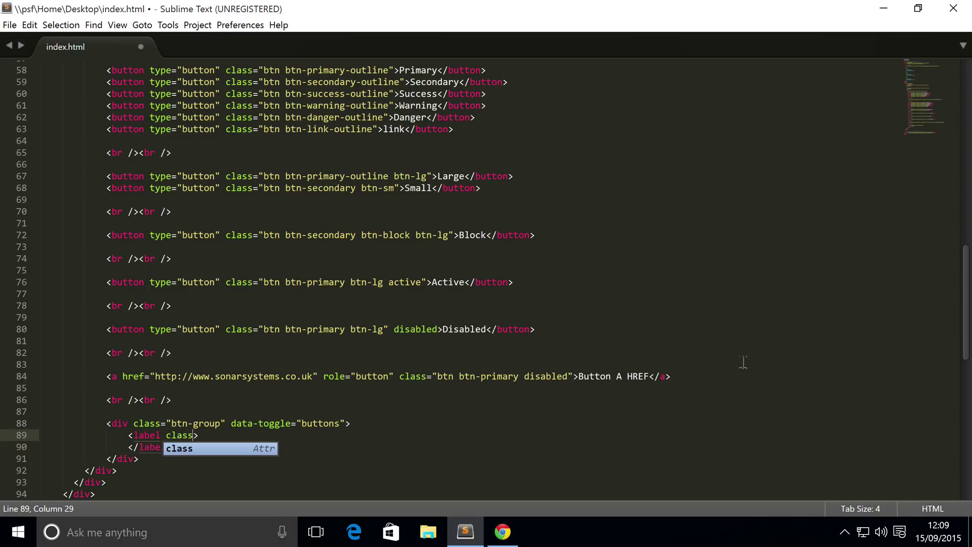
pyautogui.write('=""')
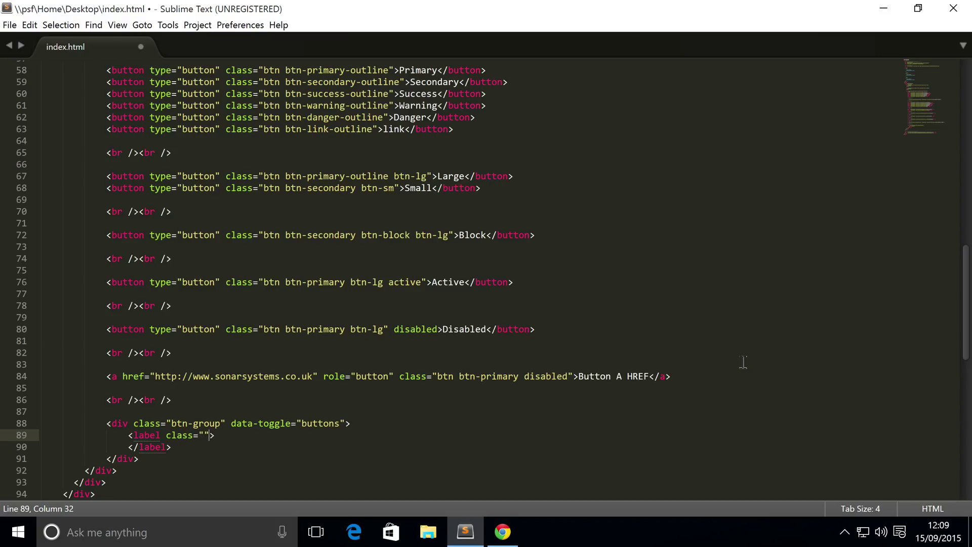
pyautogui.write('bt')
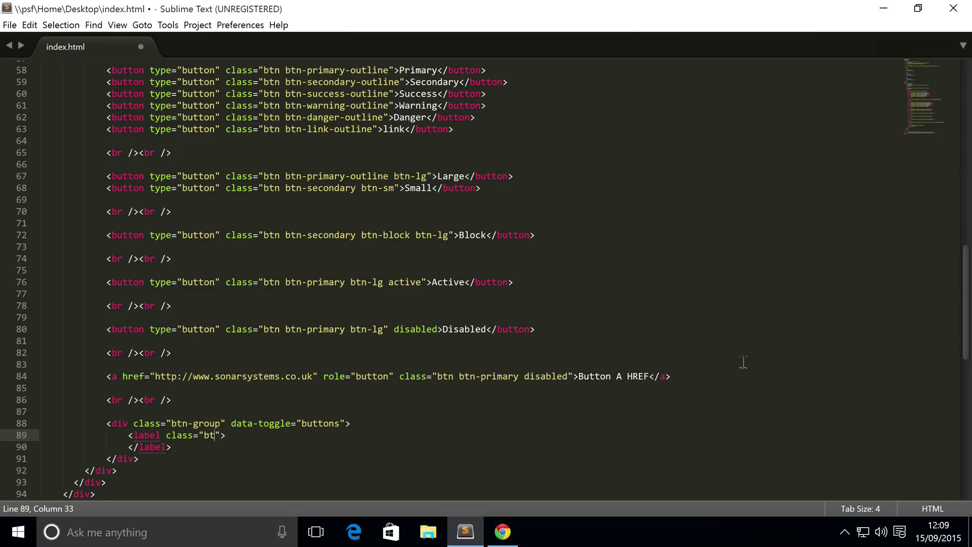
pyautogui.write('n')
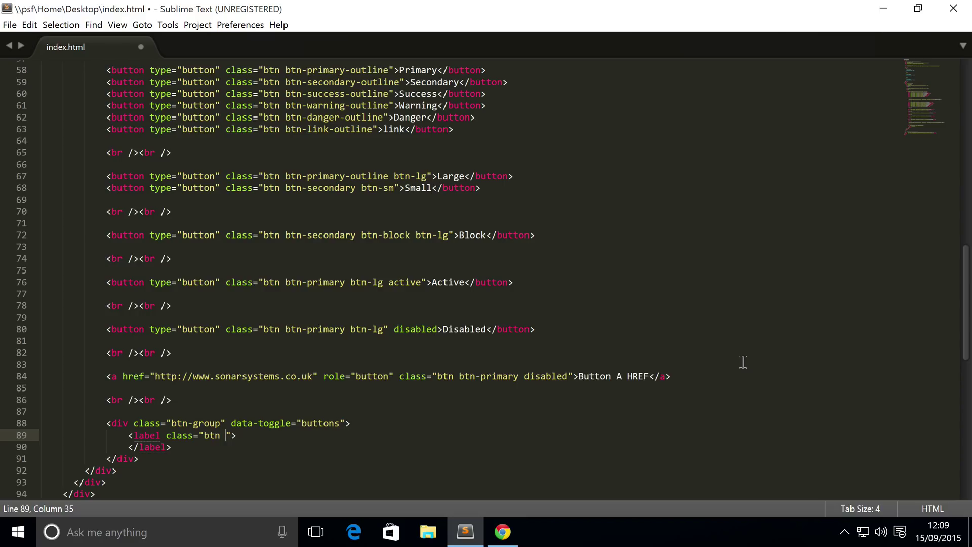
pyautogui.write('btn-primary ac')
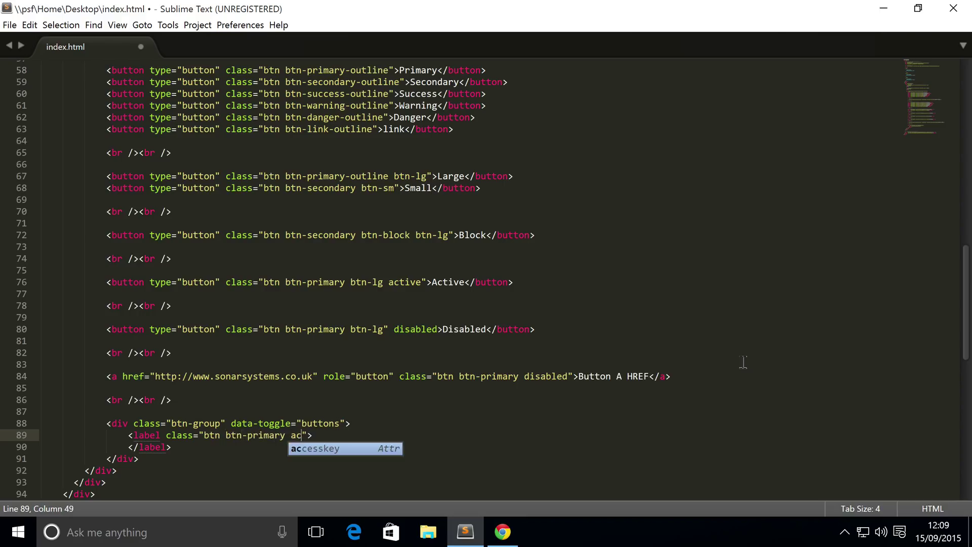
pyautogui.write('tive')
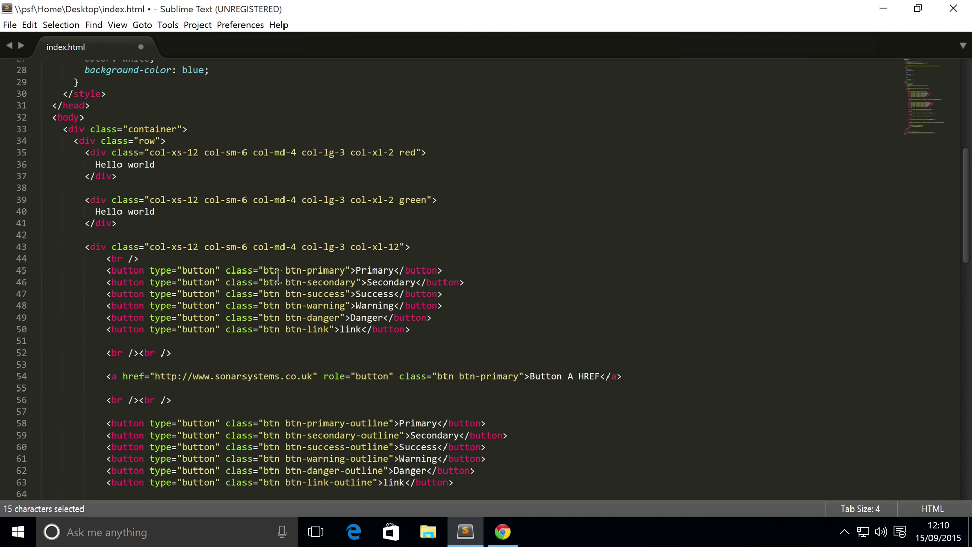
pyautogui.scroll(-3)
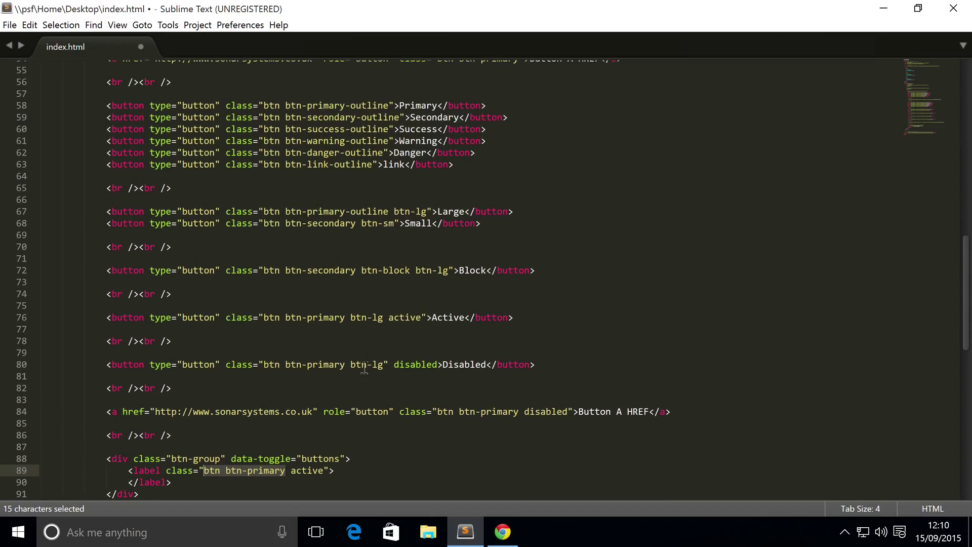
pyautogui.moveTo(273, 187)
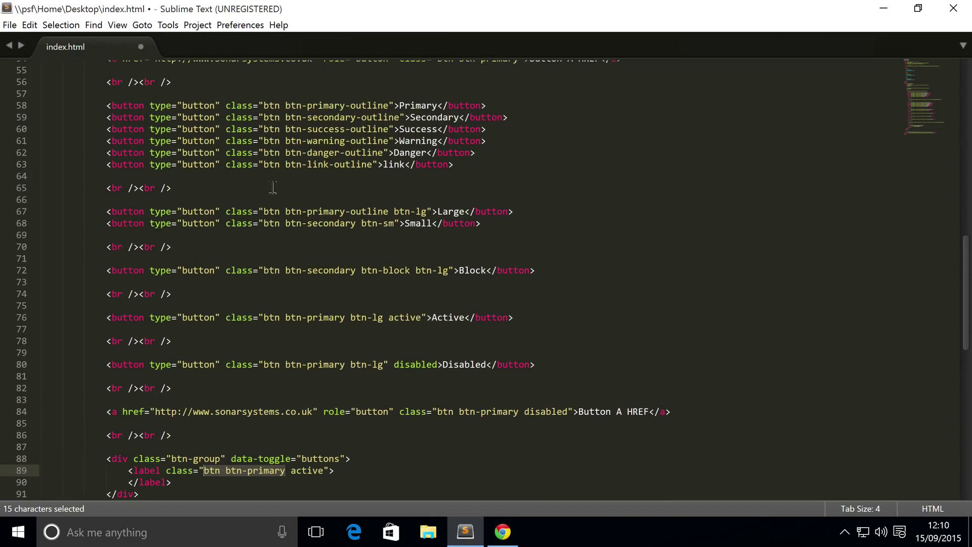
# Fill the label with a checked checkbox input (autocomplete="off") and 'Checkbox 1 is selected'
pyautogui.scroll(-3)
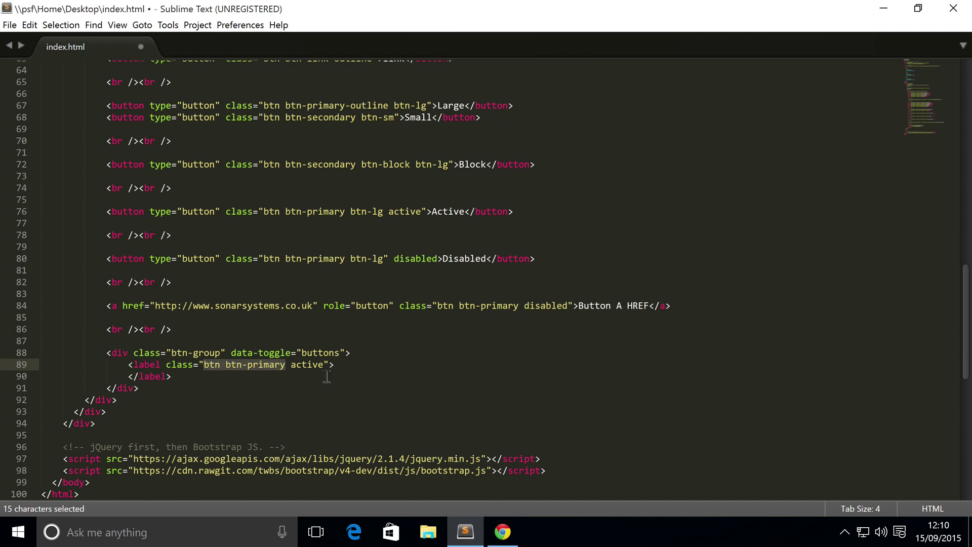
pyautogui.click(333, 365)
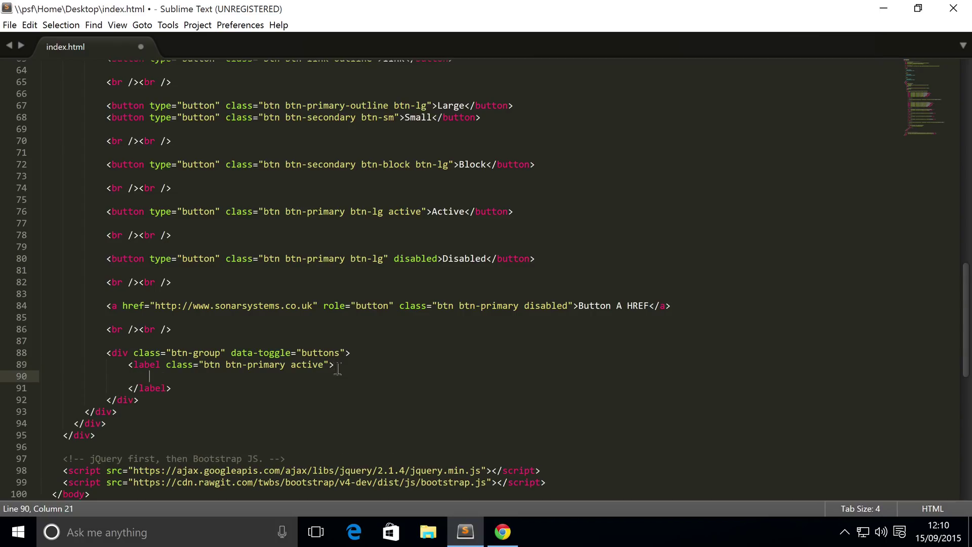
pyautogui.write('<input>')
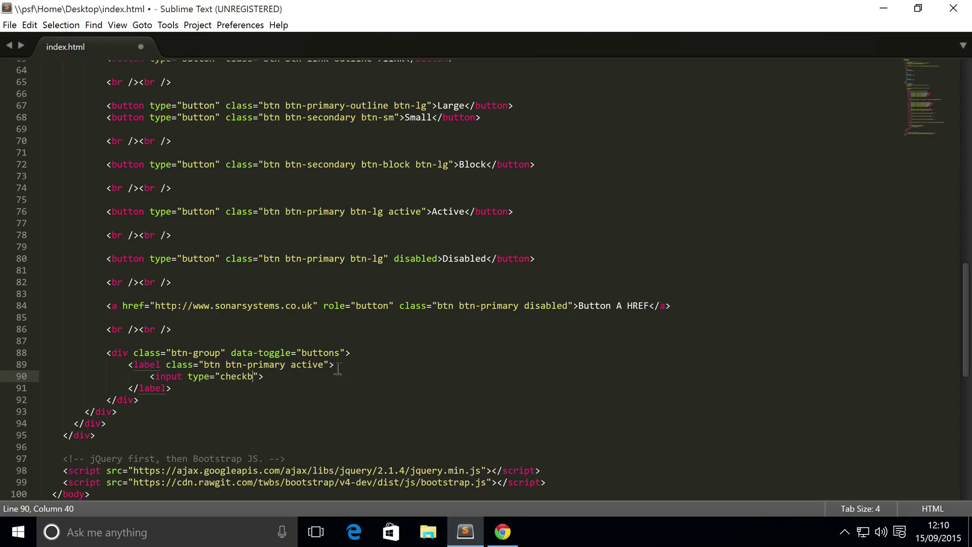
pyautogui.write('ox')
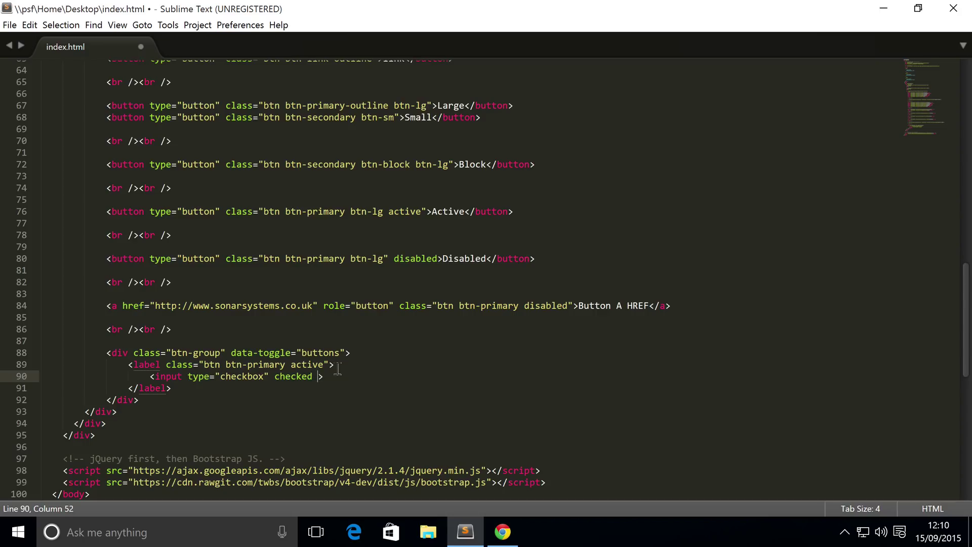
pyautogui.write('autocomple')
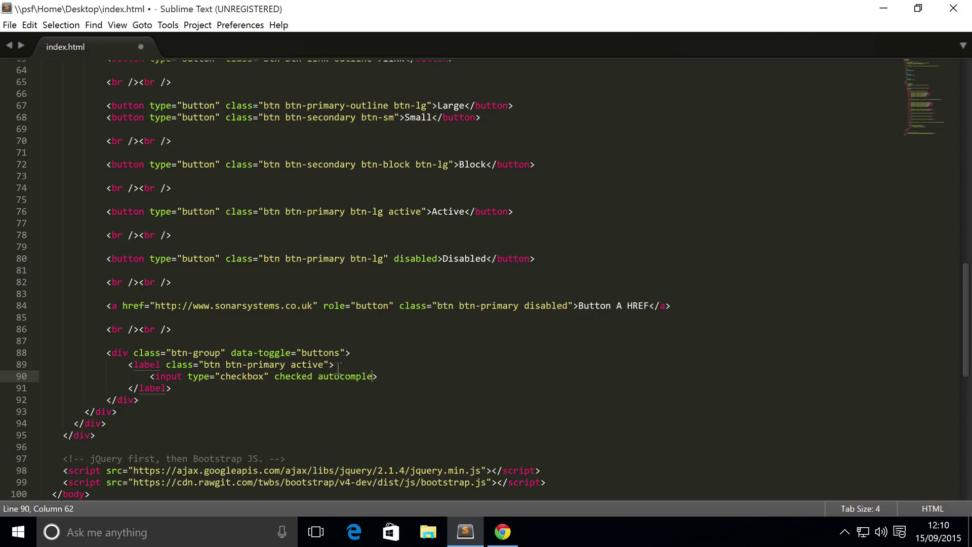
pyautogui.write('="')
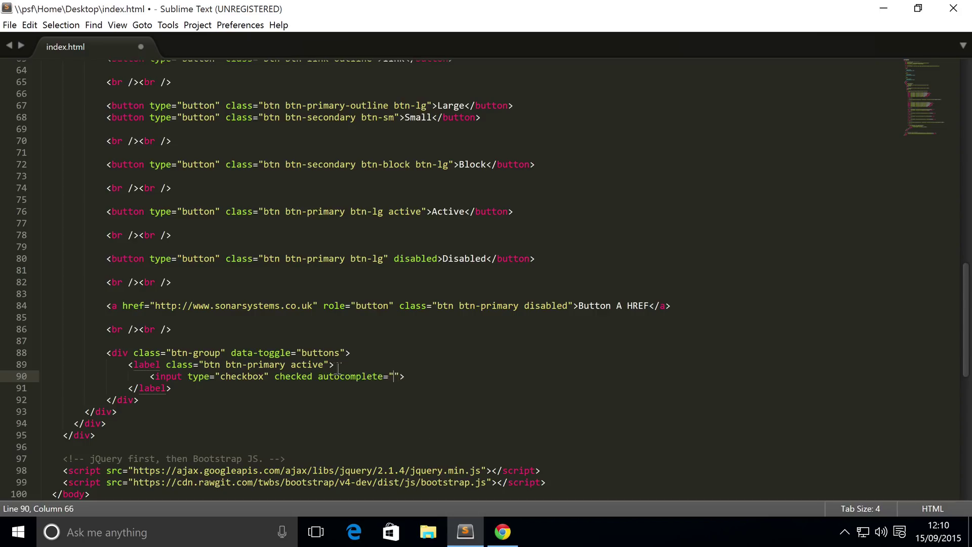
pyautogui.write('off')
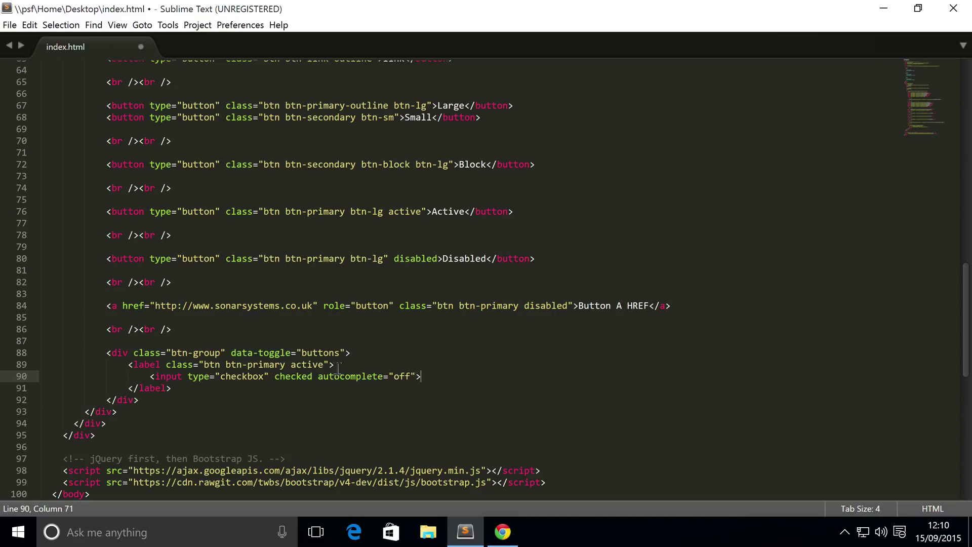
pyautogui.write('Checkbox 1 is s')
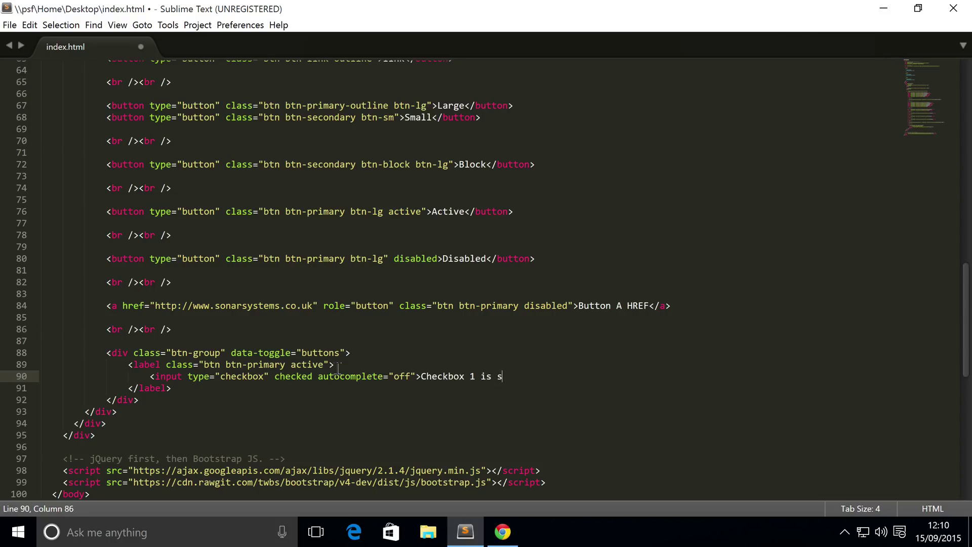
pyautogui.write('elected')
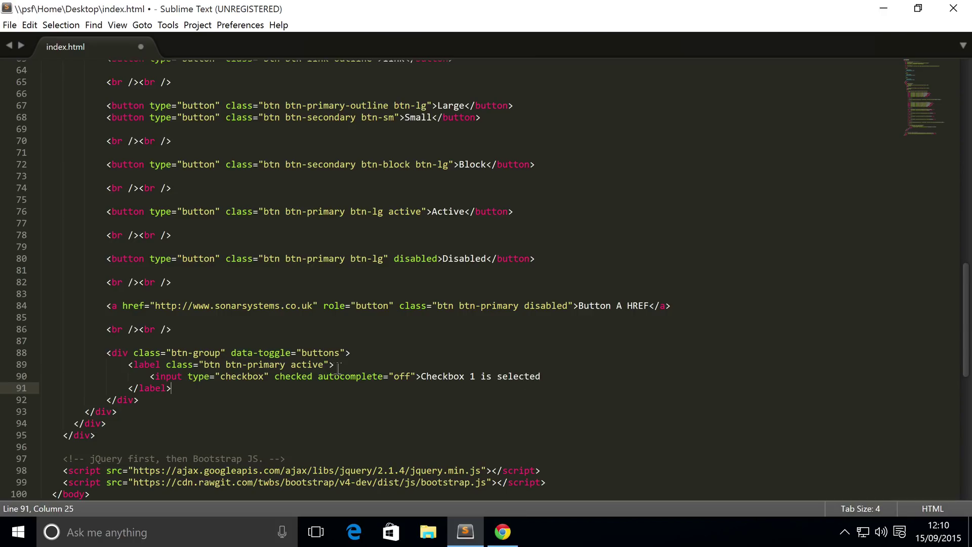
pyautogui.moveTo(217, 392)
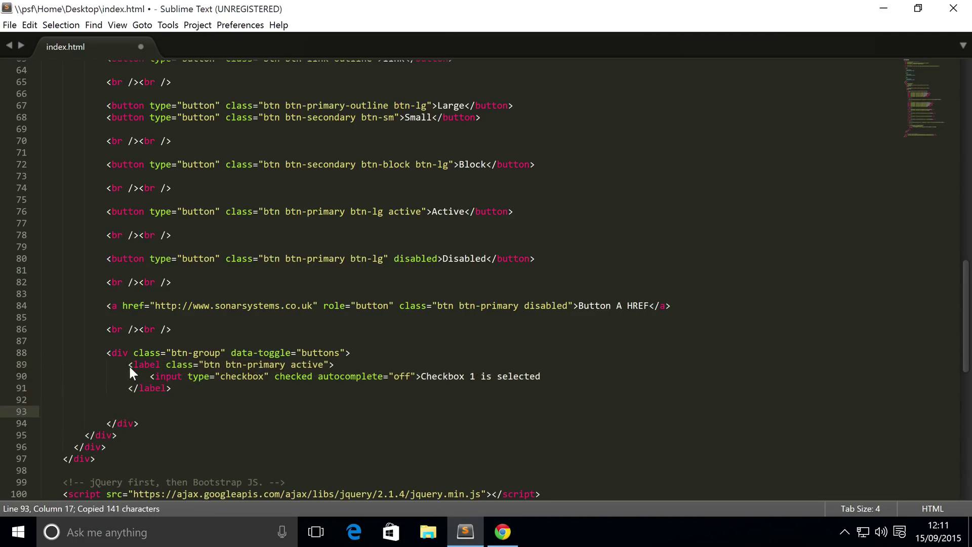
# Paste a copy of the label, drop 'checked', rename its text to 'Checkbox 2', and save
pyautogui.press('ctrl+v')
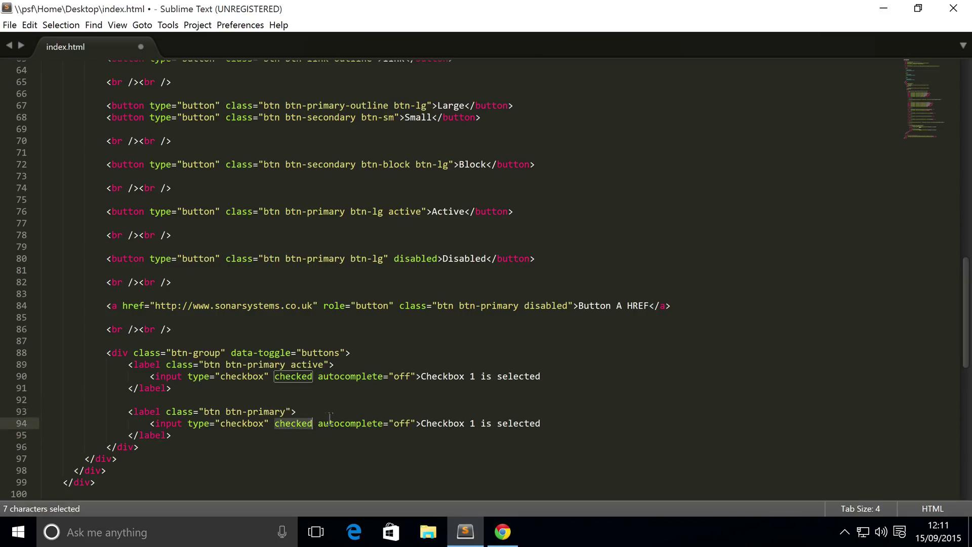
pyautogui.press('Delete')
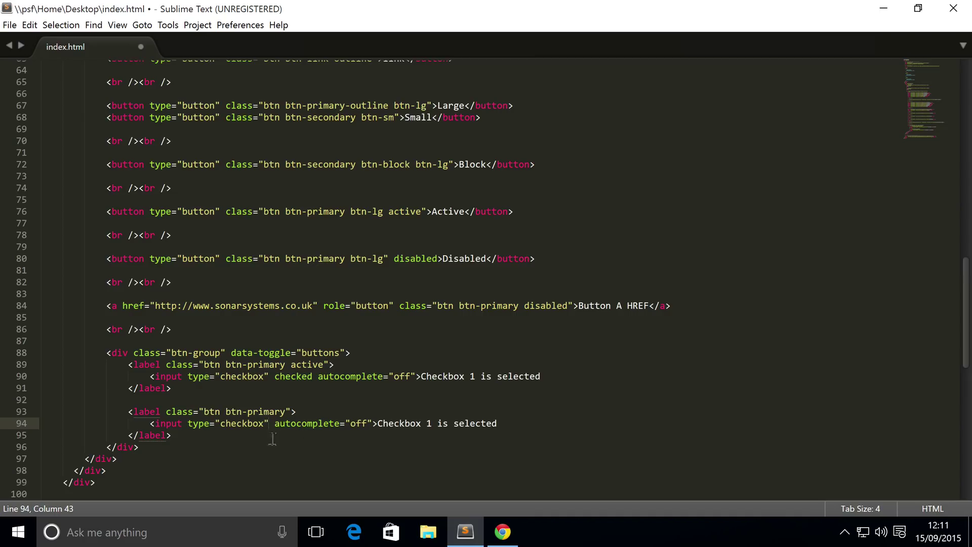
pyautogui.moveTo(426, 423); pyautogui.dragTo(496, 423)
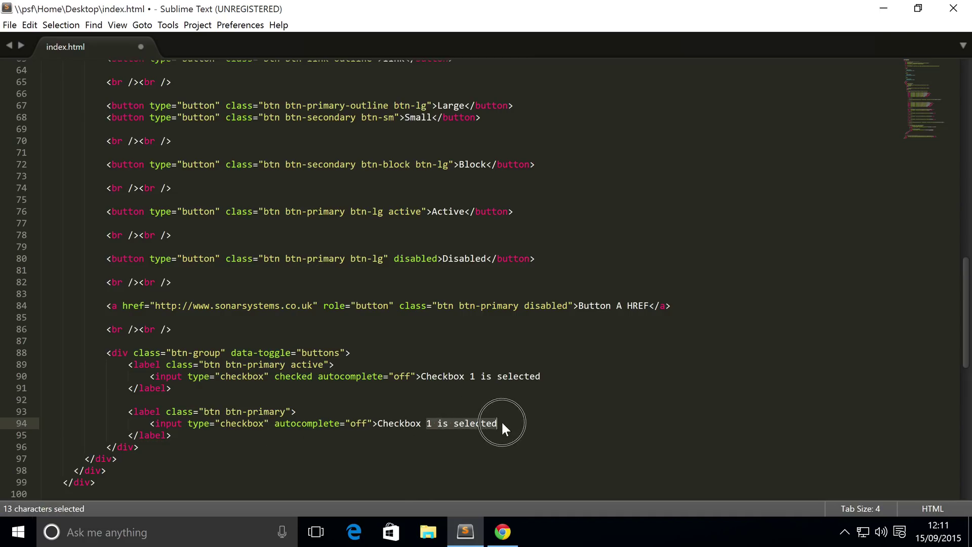
pyautogui.write('2')
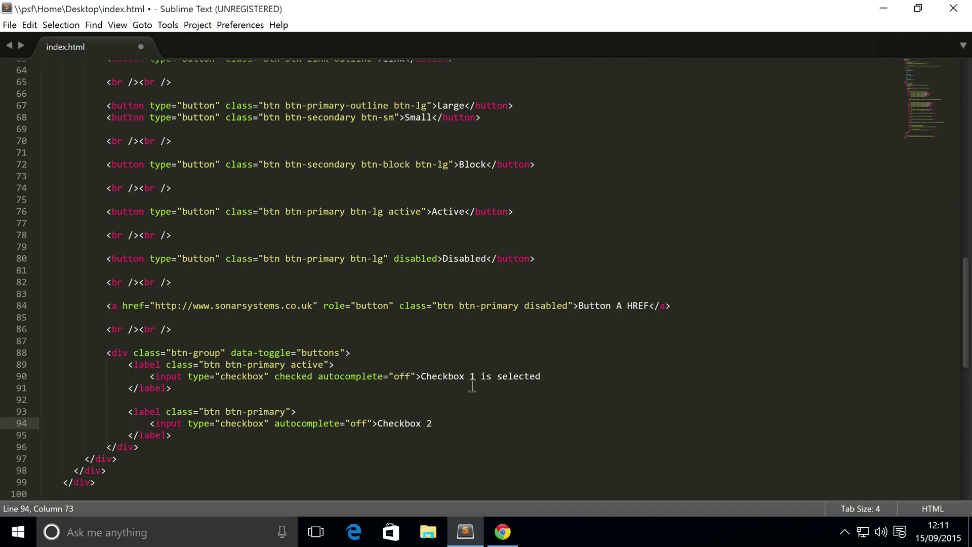
pyautogui.press('ctrl+s')
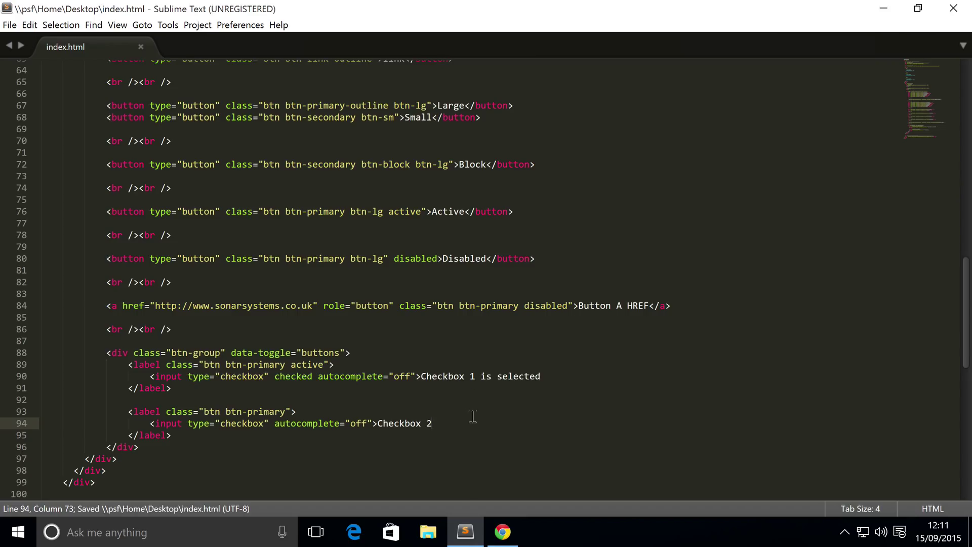
pyautogui.moveTo(502, 531)
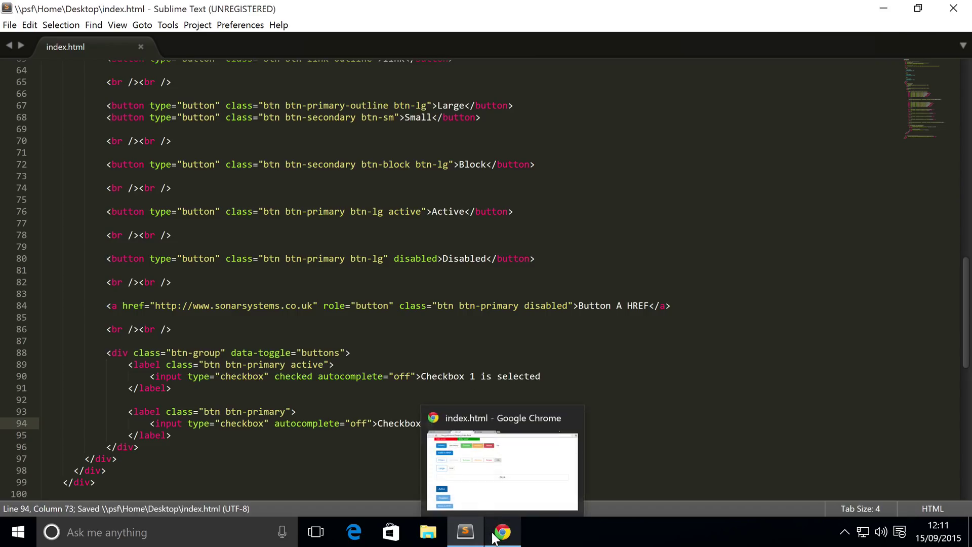
# View the 'Checkbox 1 is selected' and 'Checkbox 2' button group at the bottom of the page in Chrome
pyautogui.click(500, 532)
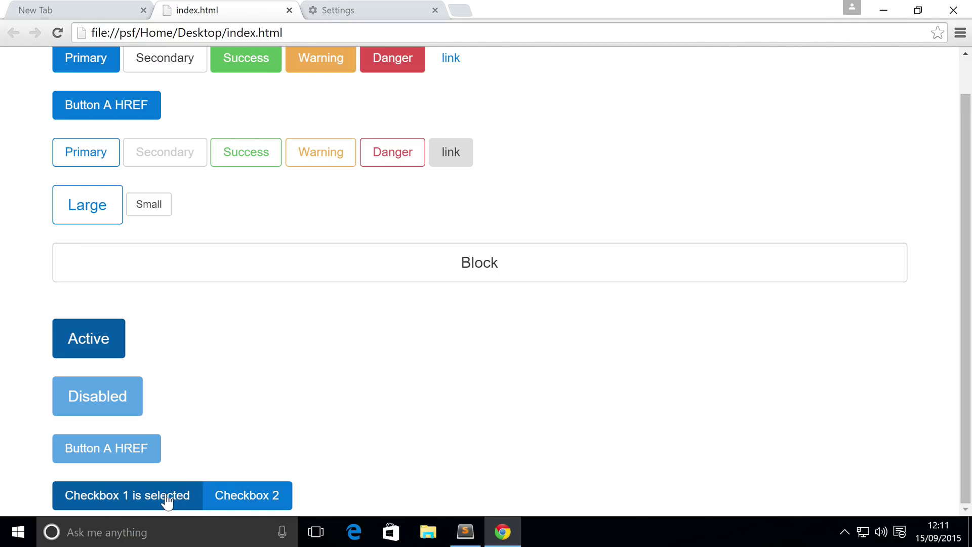
pyautogui.moveTo(287, 467)
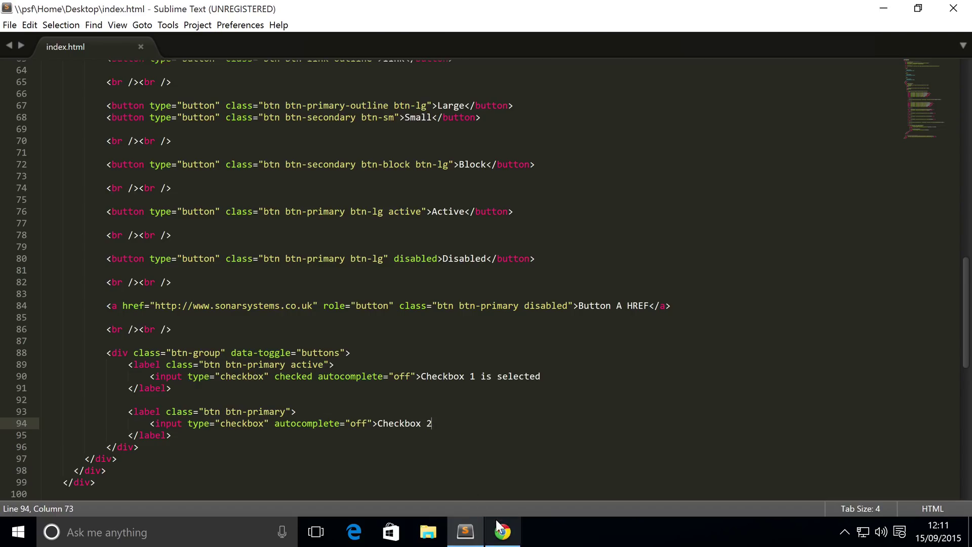
pyautogui.click(502, 532)
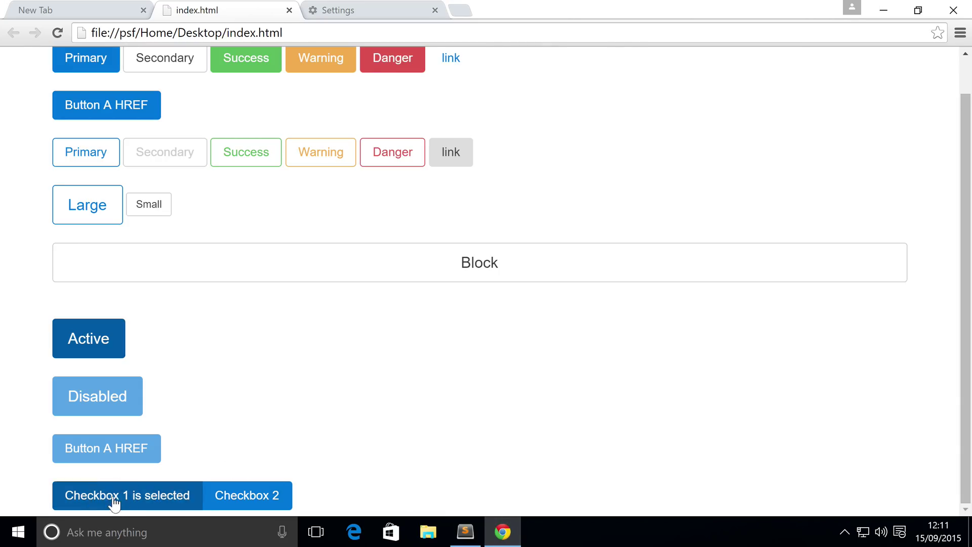
pyautogui.moveTo(230, 493)
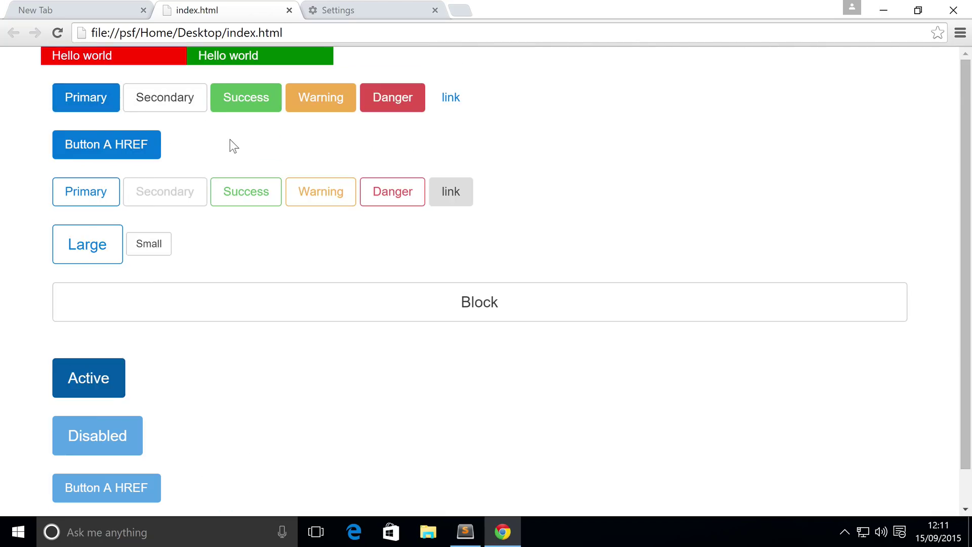
pyautogui.moveTo(52, 119)
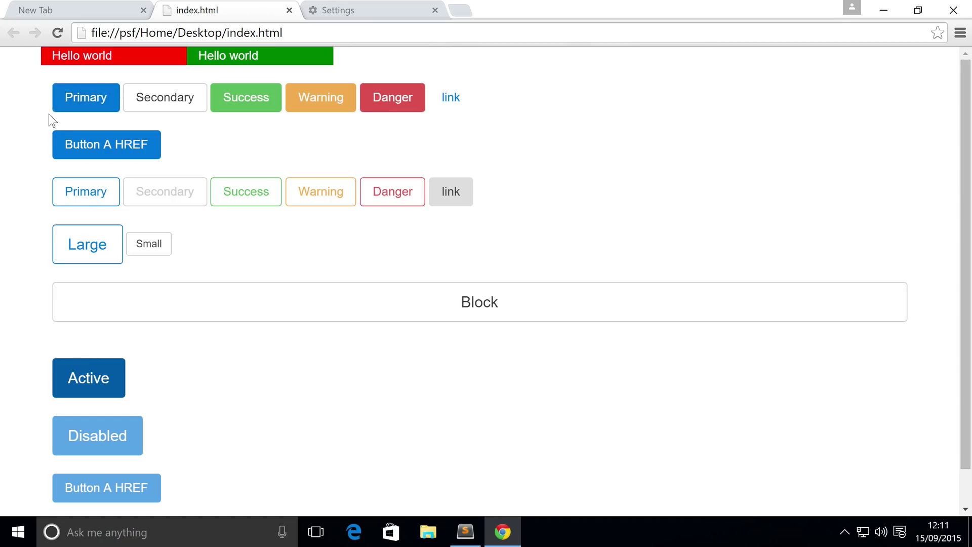
pyautogui.moveTo(344, 245)
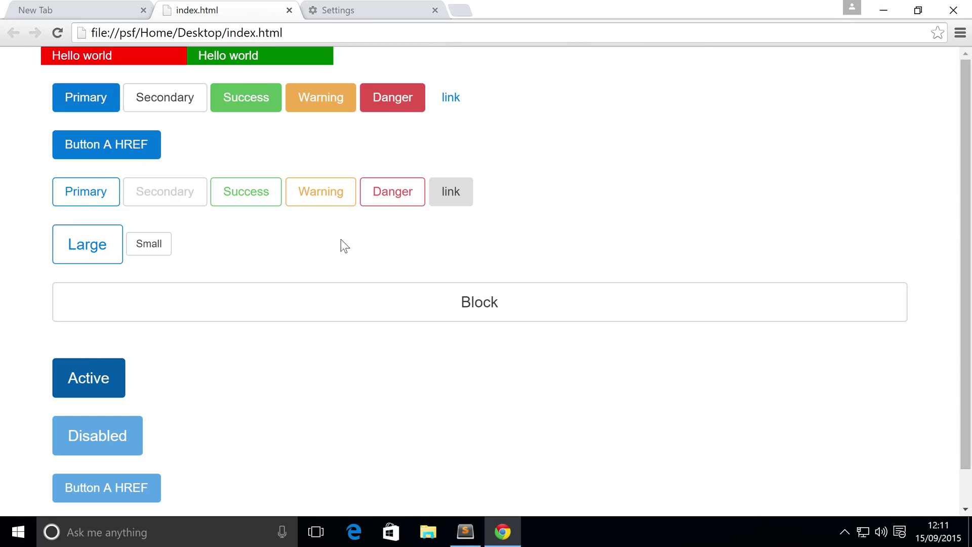
pyautogui.scroll(-3)
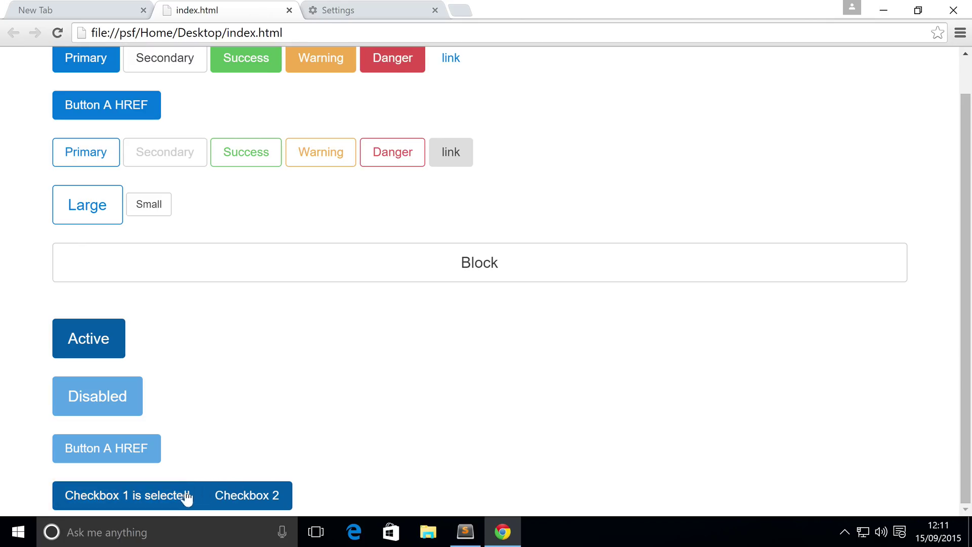
pyautogui.moveTo(432, 328)
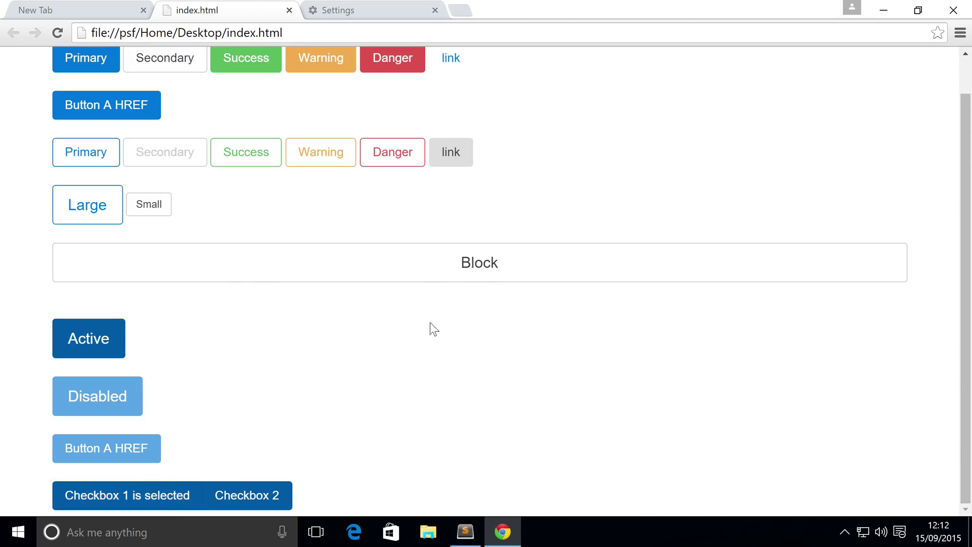